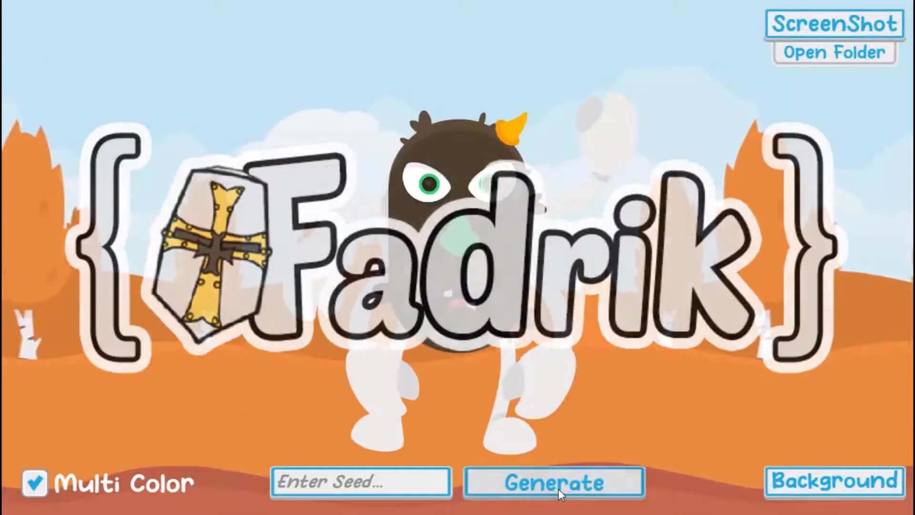
Step: Generate several monsters, switch to the snowy forest backdrop, and generate with Multi Color off
left_click(553, 489)
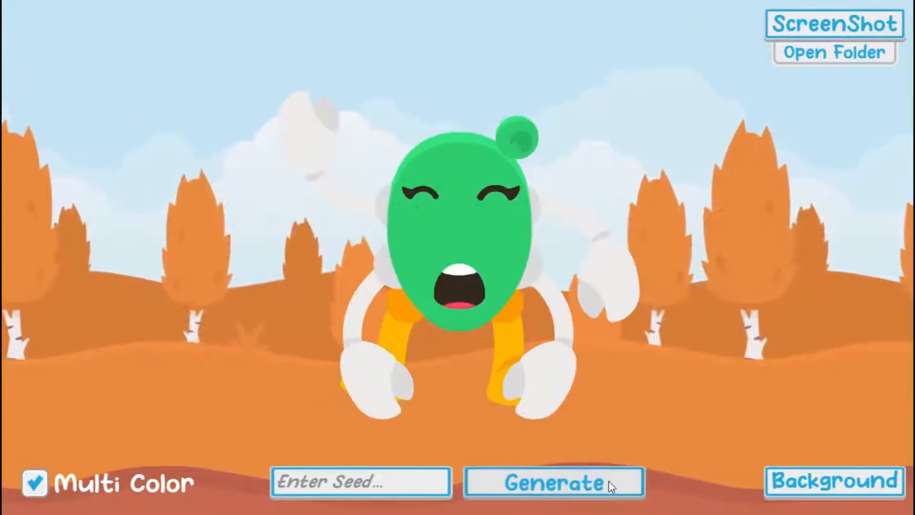
left_click(833, 489)
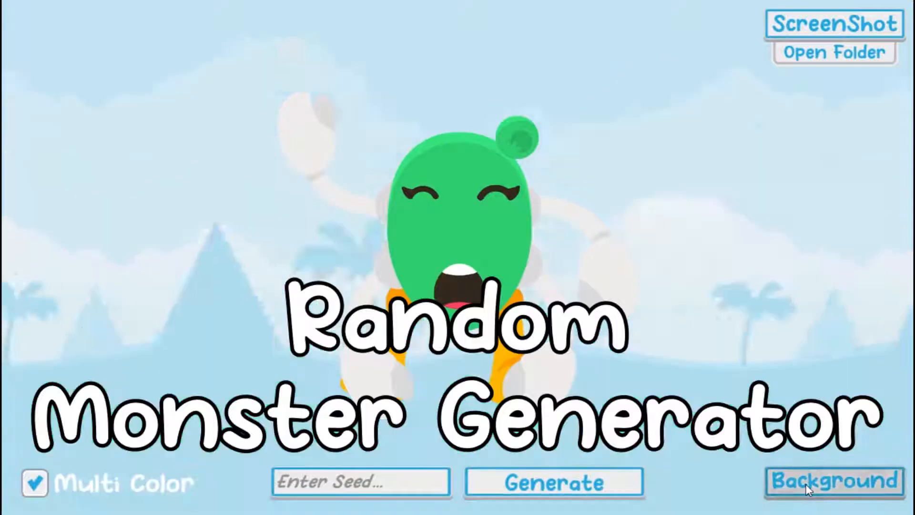
left_click(834, 482)
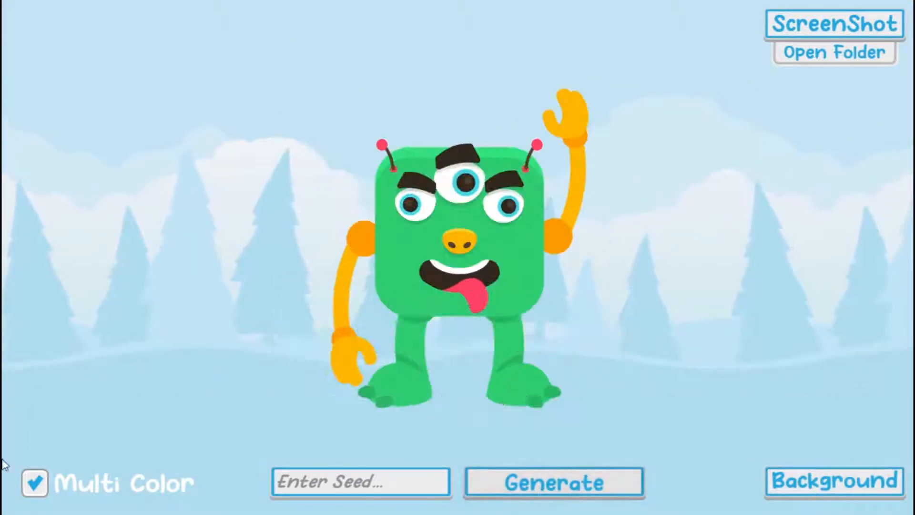
left_click(555, 483)
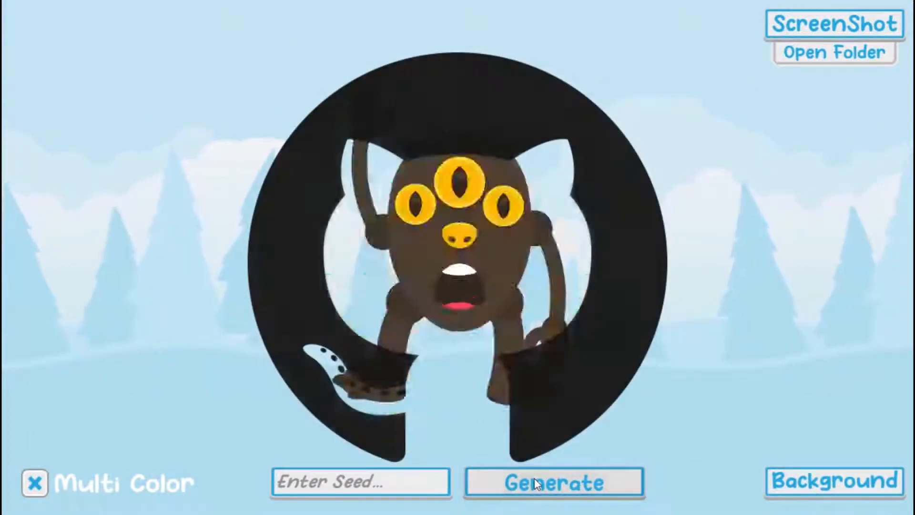
left_click(539, 482)
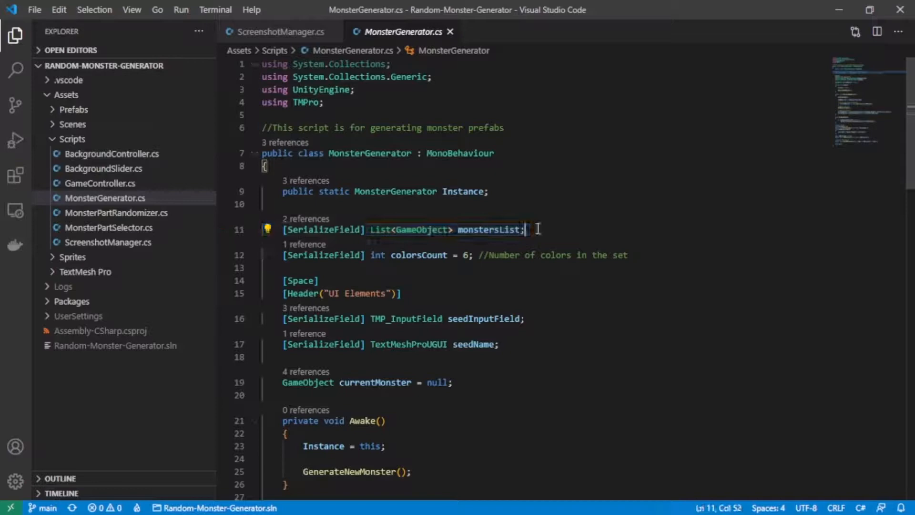
Step: Scroll through MonsterGenerator.cs to read its monster list, colour count and seed fields
scroll("down", 3)
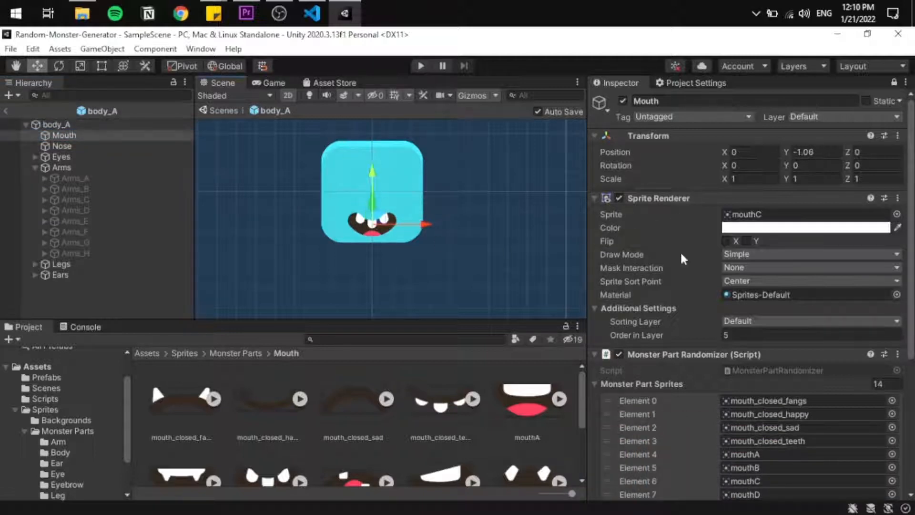
Step: Scroll the Inspector through the Mouth randomizer's 14 sprites, mouth_closed_fangs to mouthJ
scroll("down", 3)
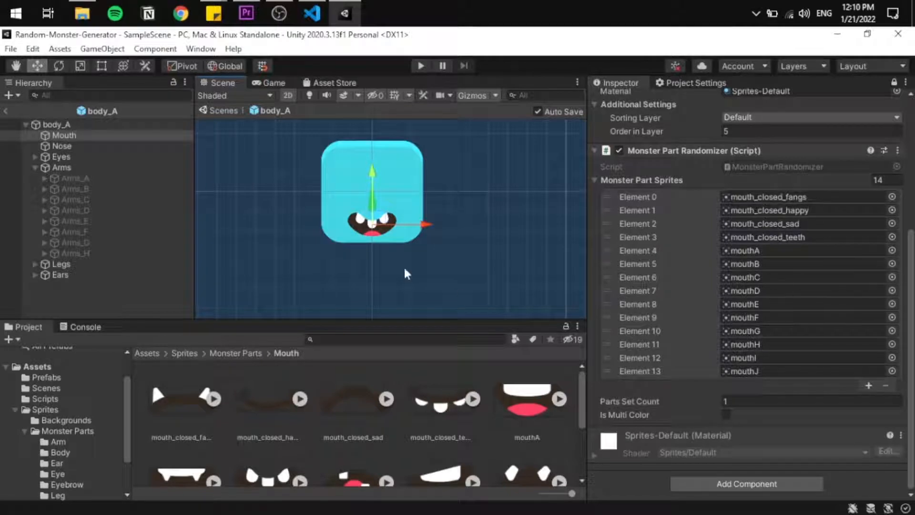
mouse_move(272, 88)
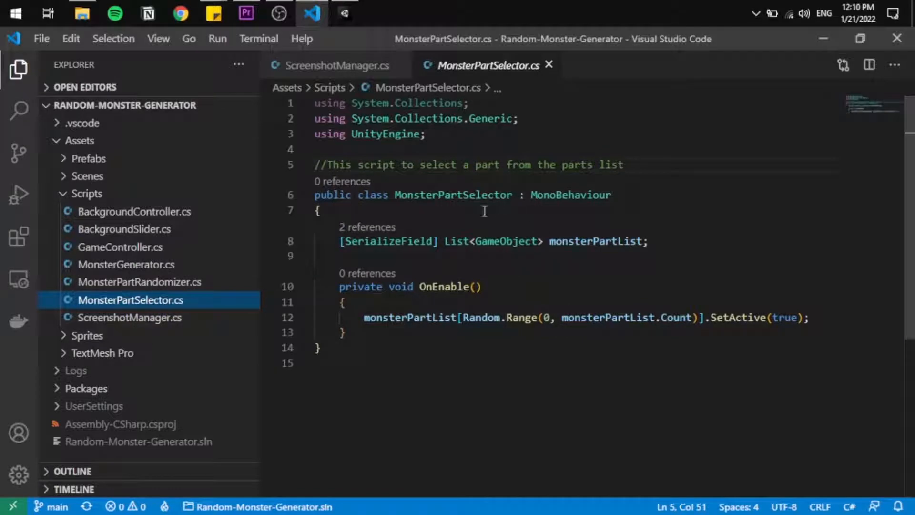
mouse_move(343, 13)
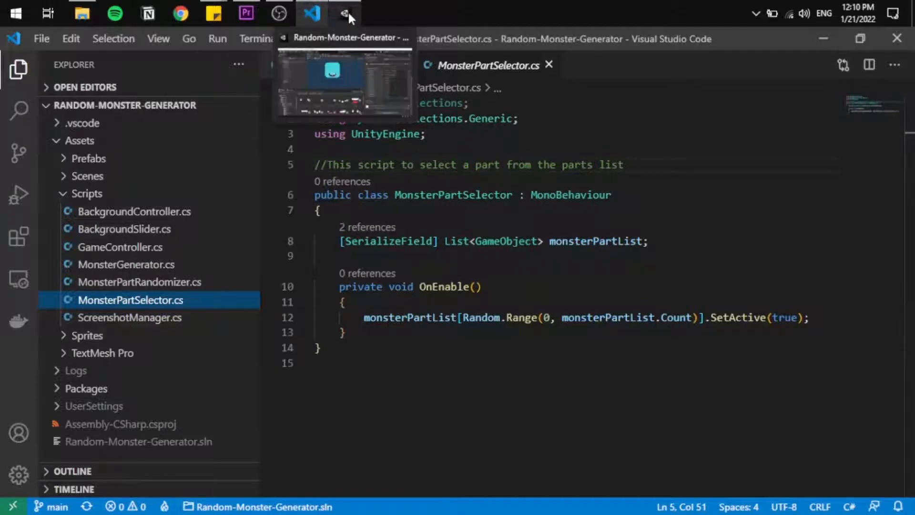
Step: Switch from MonsterPartSelector.cs in VS Code back to the Unity editor
left_click(343, 13)
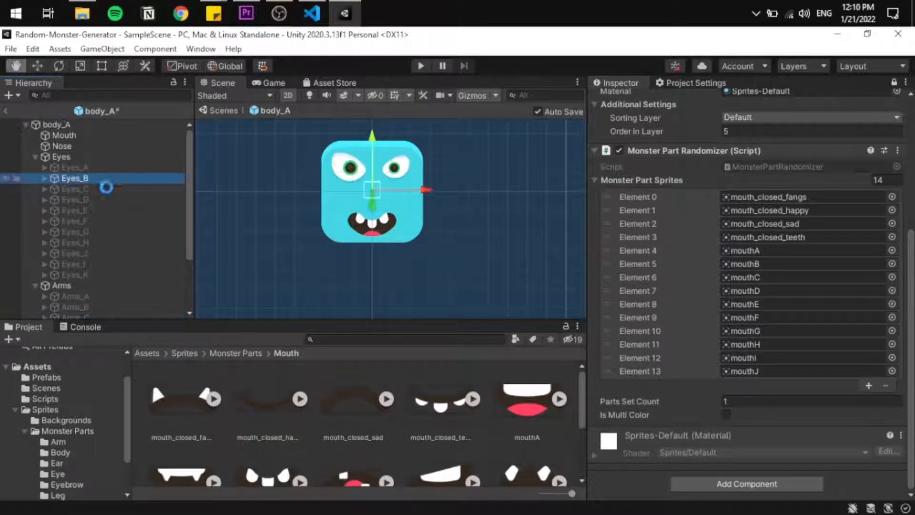
Step: Inspect the Eyes group's variants, briefly revisiting the MonsterPartSelector script
left_click(74, 210)
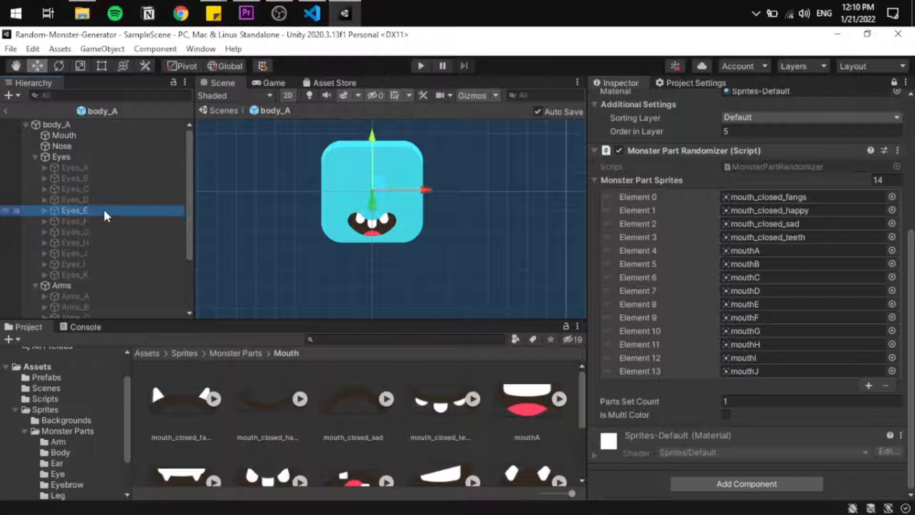
left_click(37, 156)
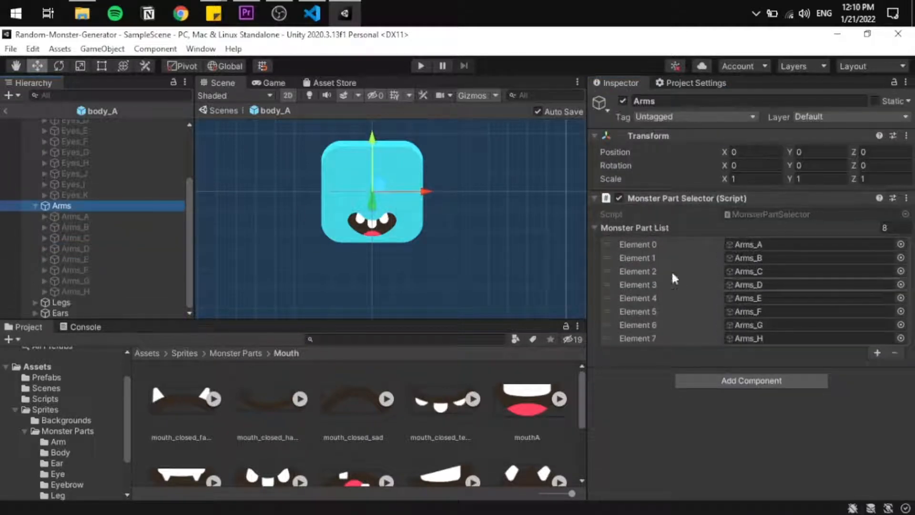
left_click(60, 156)
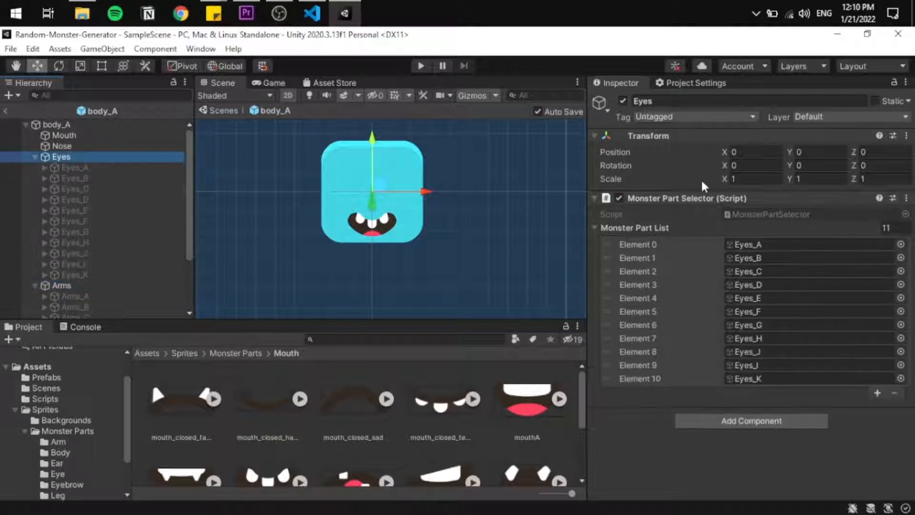
left_click(311, 13)
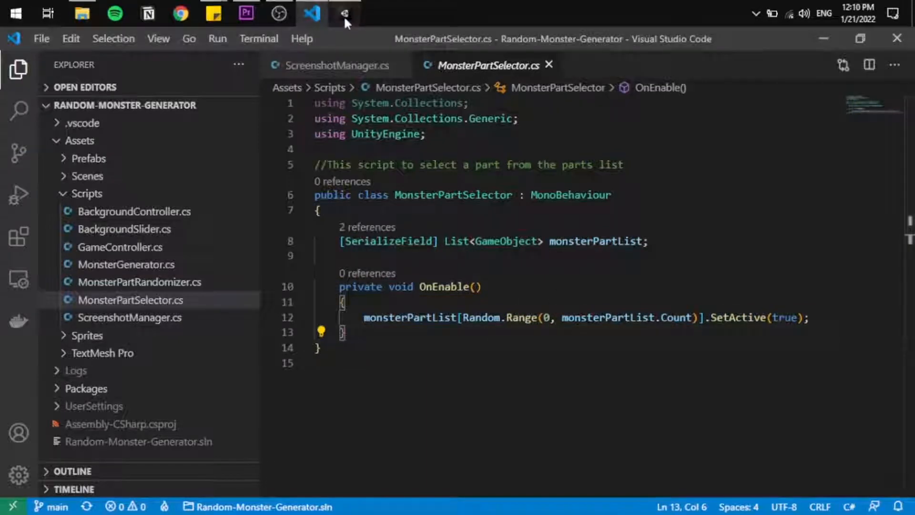
left_click(344, 12)
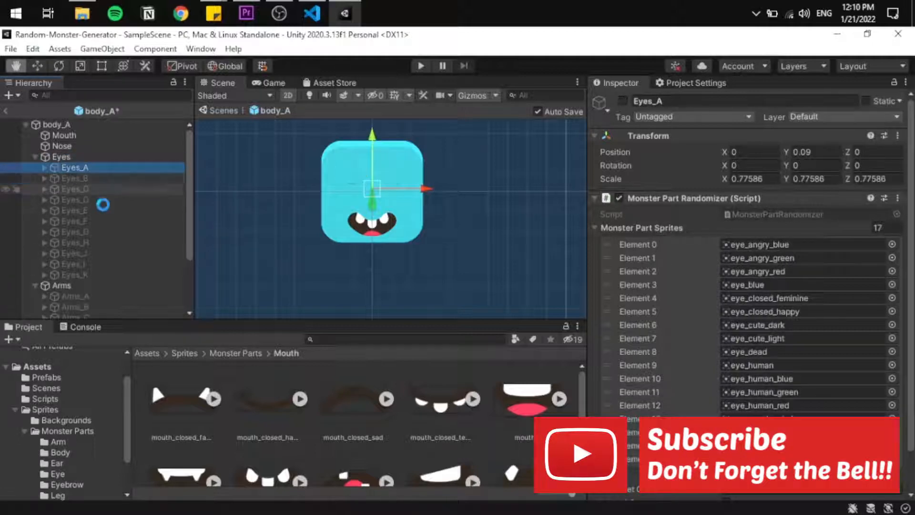
Step: Check the sprite lists of Eyes_D, Arms, Ears_A, Ears_C and Legs_C, then enter Play mode
left_click(75, 199)
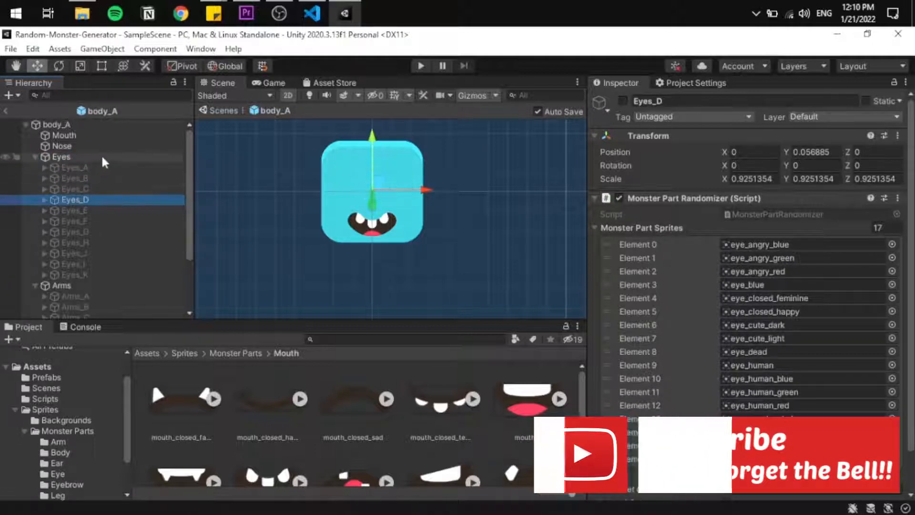
left_click(61, 285)
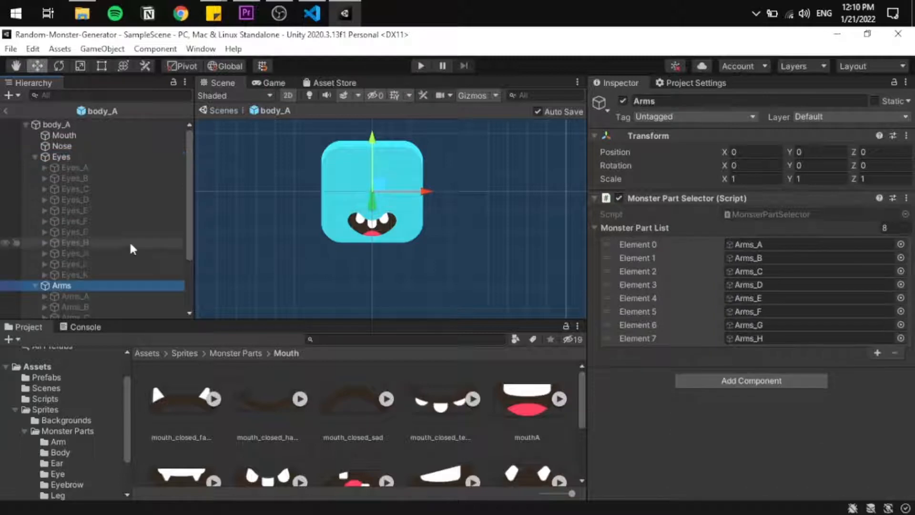
left_click(59, 312)
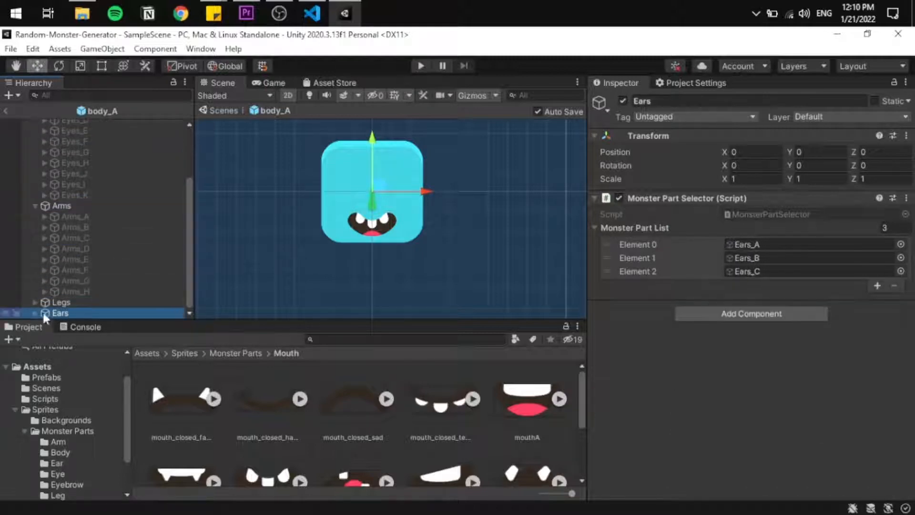
left_click(72, 291)
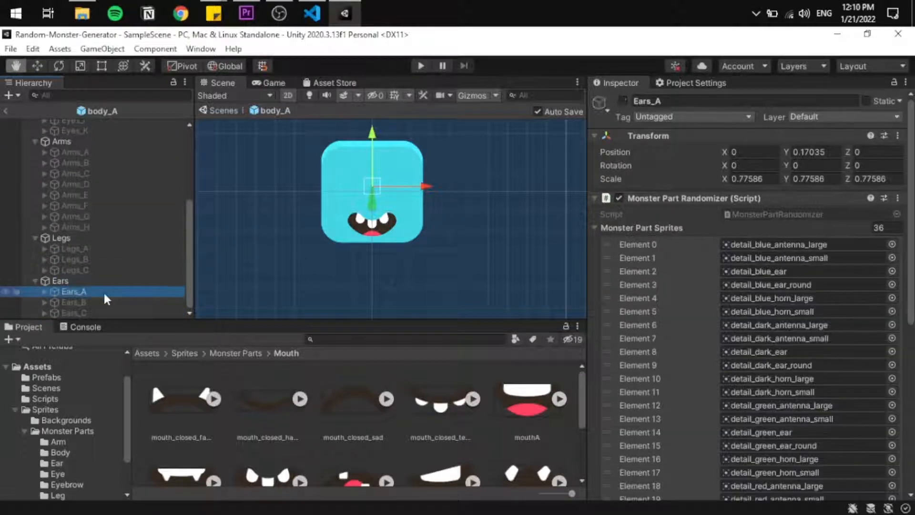
left_click(74, 270)
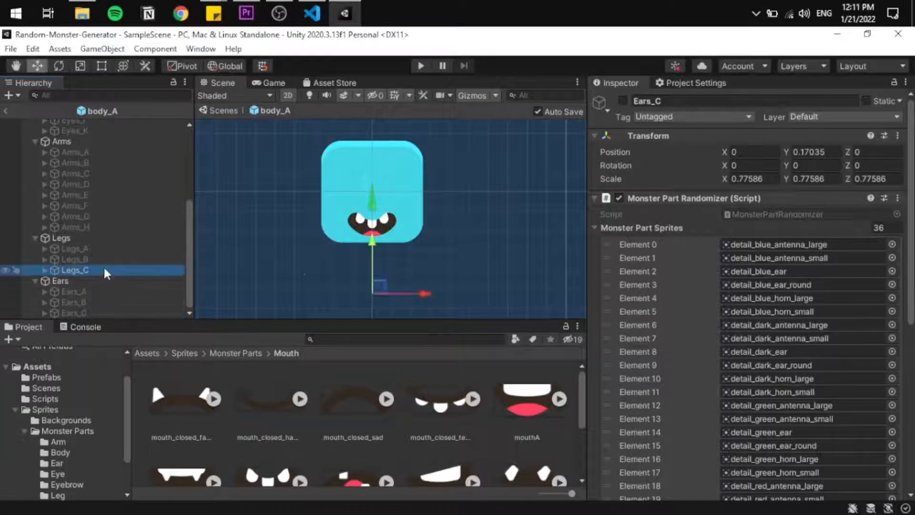
left_click(75, 270)
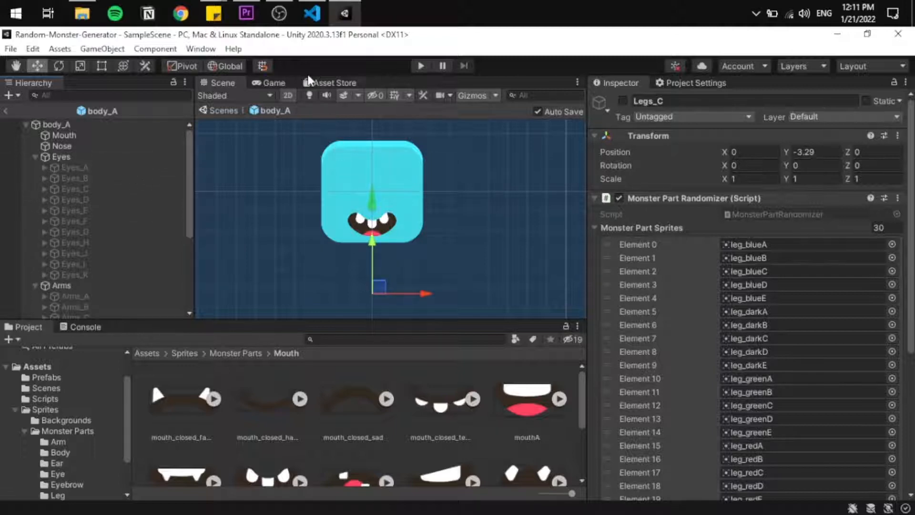
left_click(272, 82)
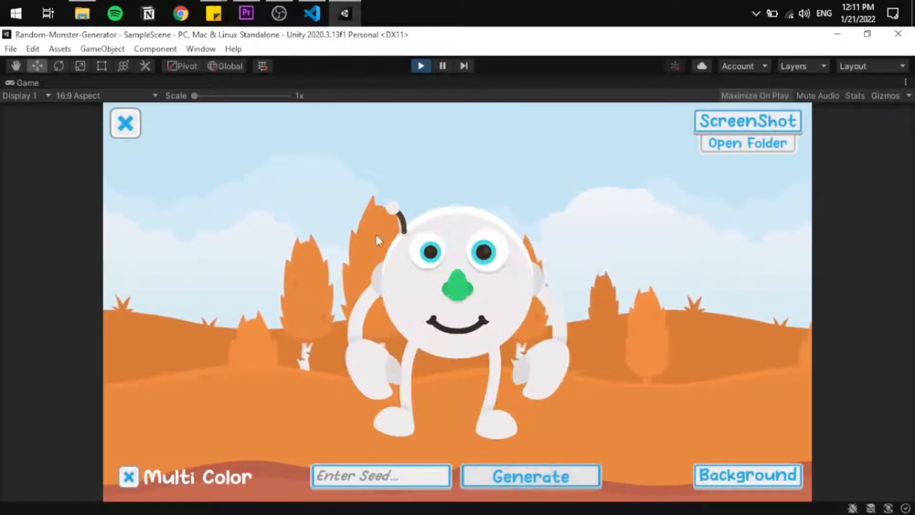
Step: Turn on Multi Color, cycle through two backgrounds, and generate a new monster
left_click(530, 490)
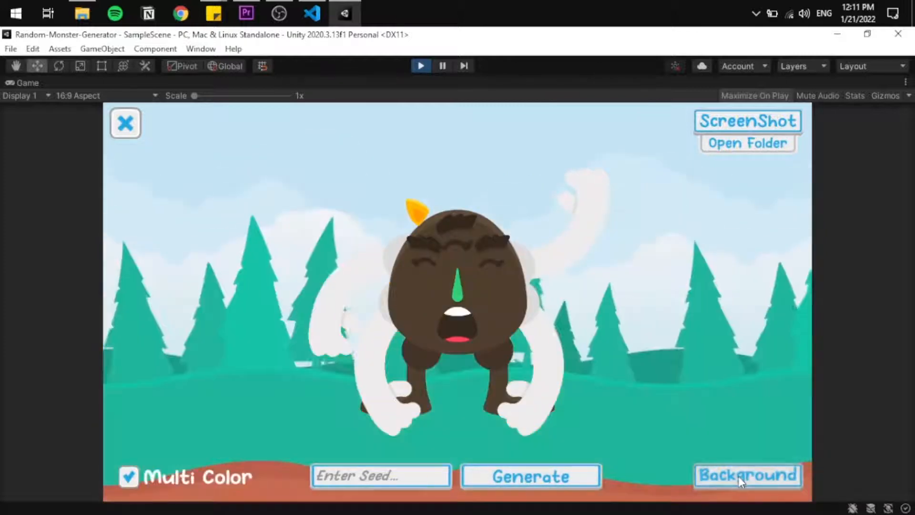
left_click(746, 488)
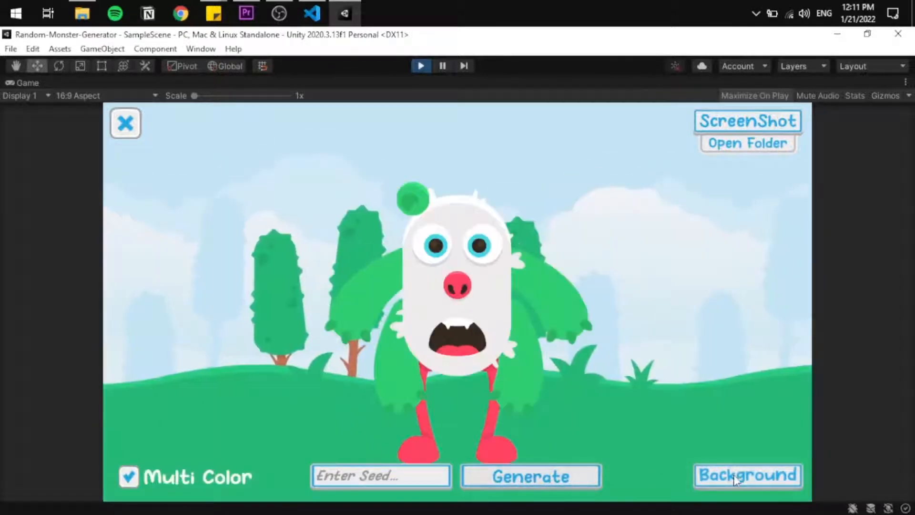
left_click(748, 476)
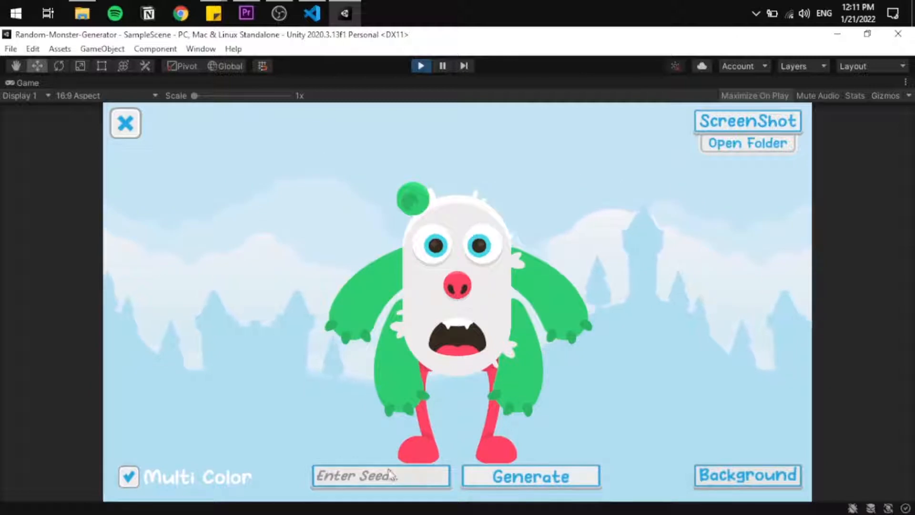
left_click(532, 476)
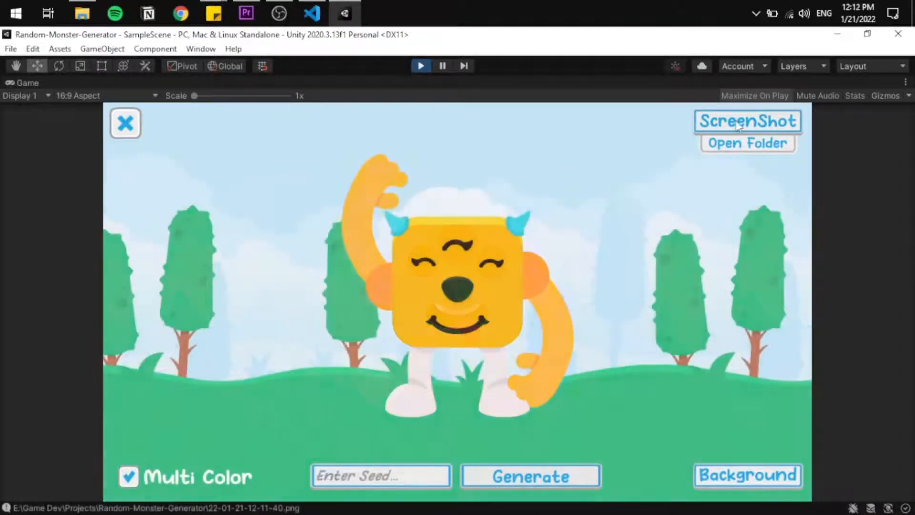
Step: Save a screenshot, generate from seed 'fa', and view the saved PNG
left_click(532, 477)
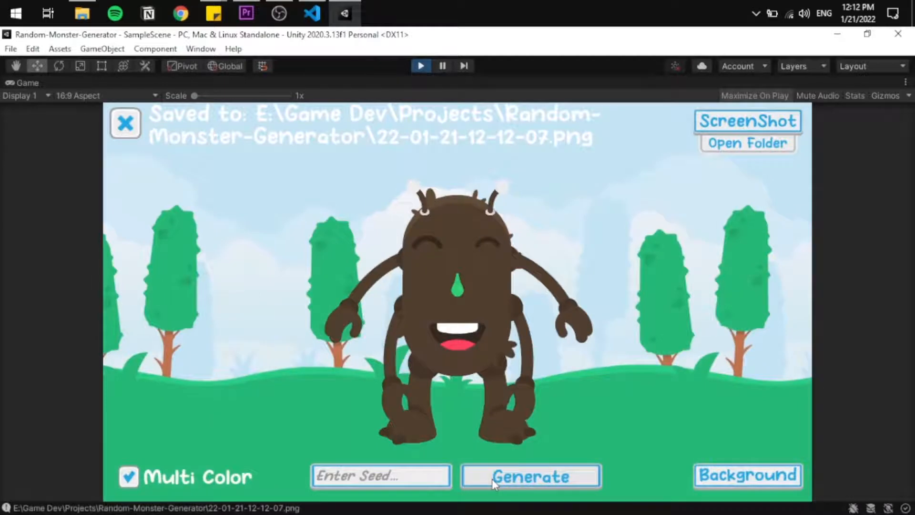
type("fa")
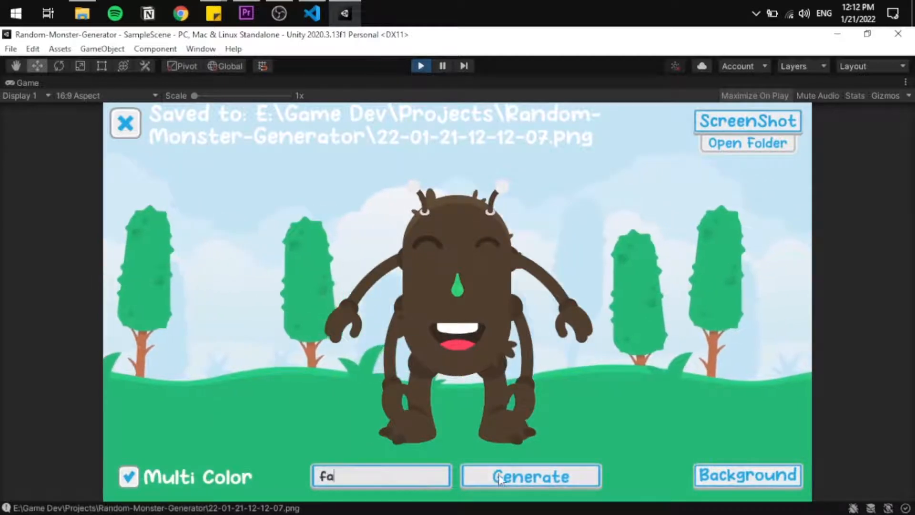
left_click(506, 479)
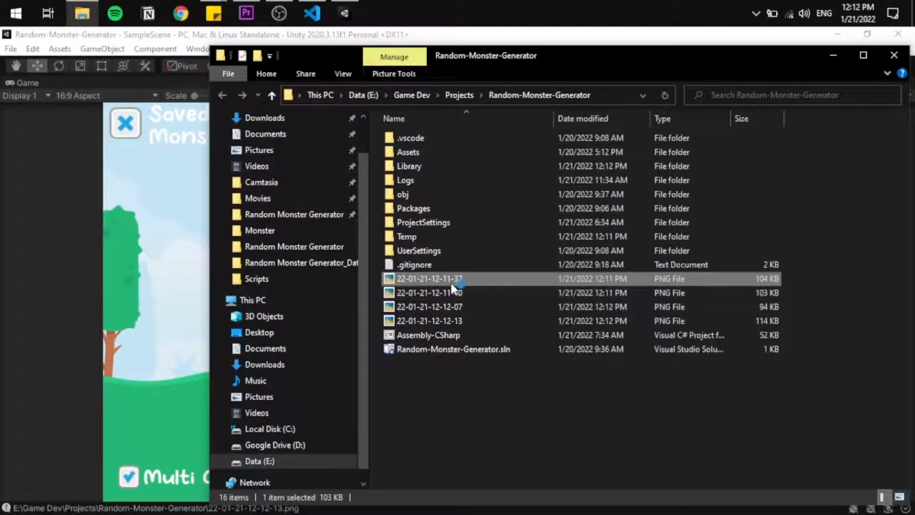
double_click(429, 279)
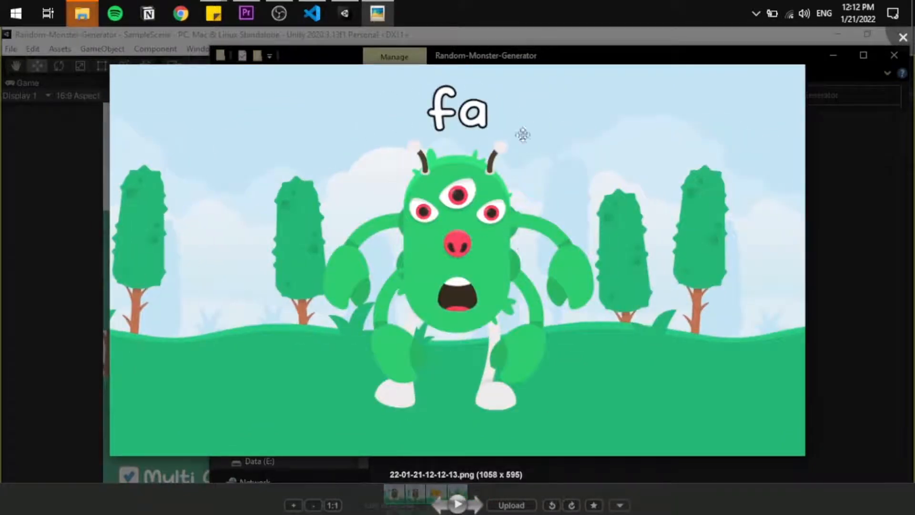
left_click(572, 482)
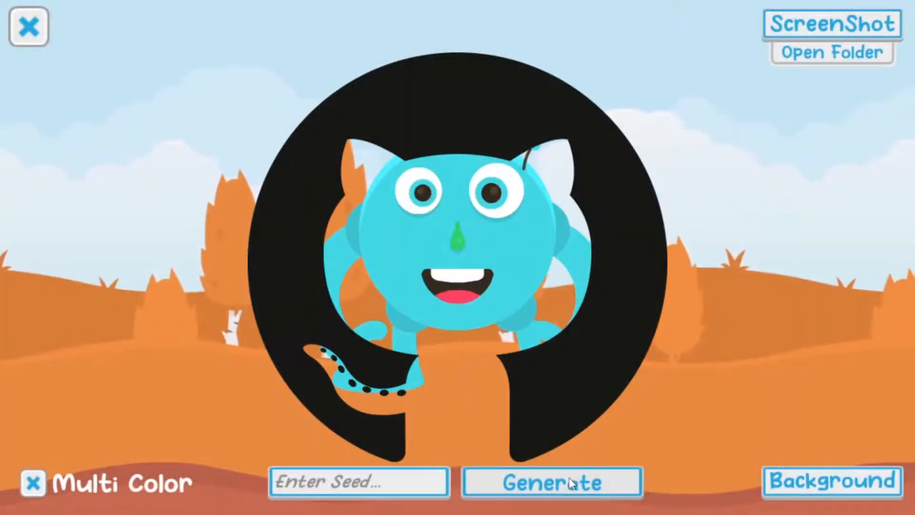
Step: Turn on Multi Color, generate several mixed-colour monsters, then turn Multi Color back off
left_click(570, 482)
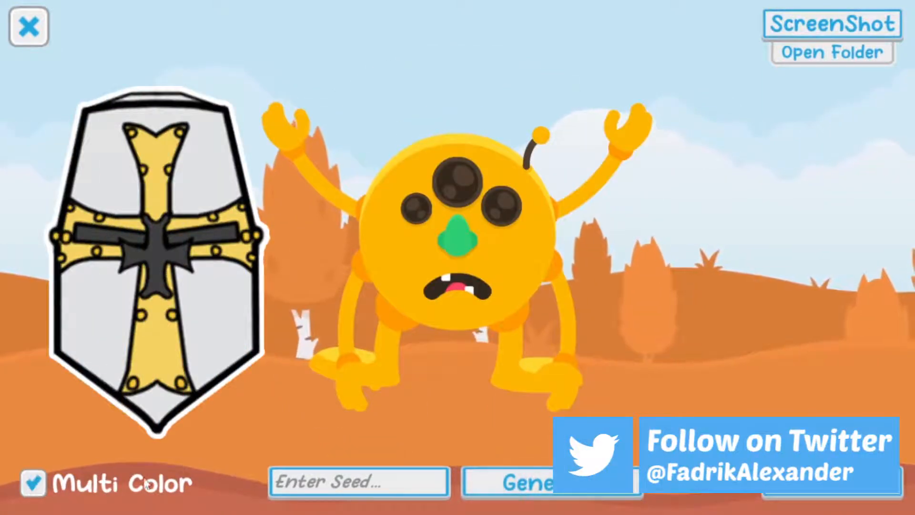
left_click(525, 489)
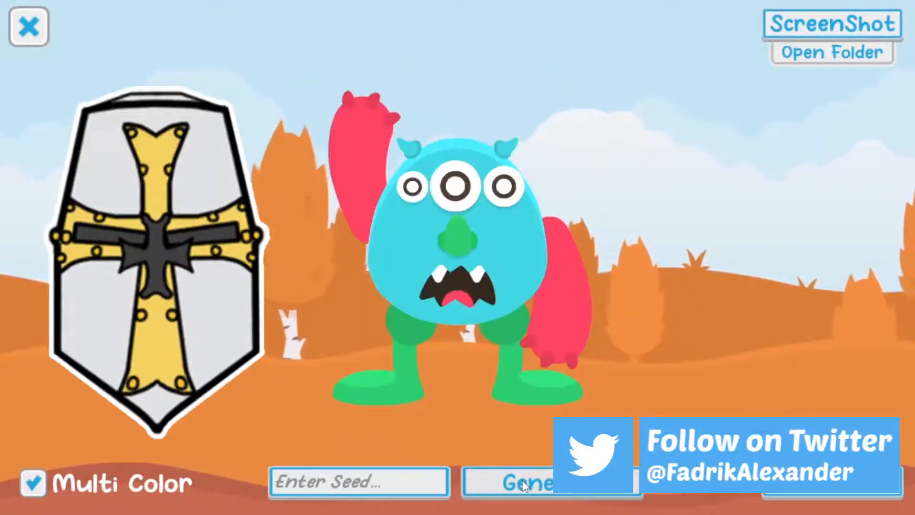
left_click(528, 482)
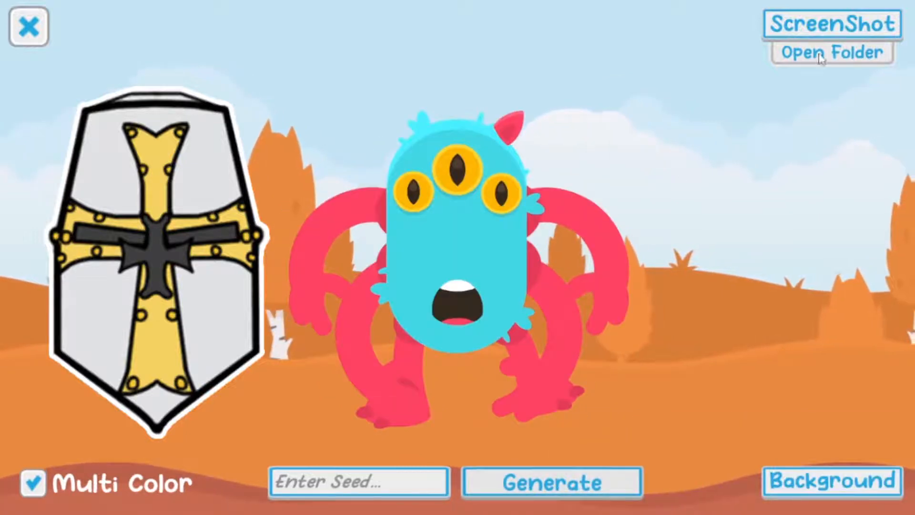
left_click(554, 482)
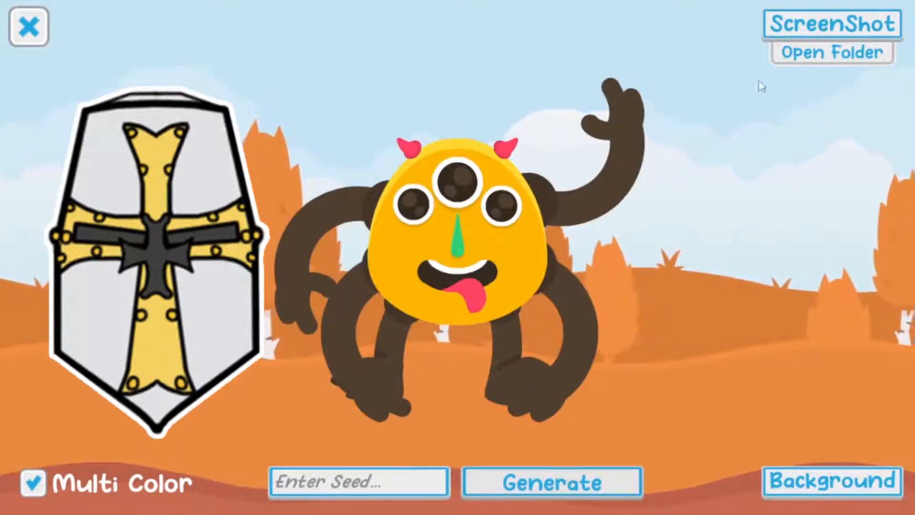
left_click(552, 481)
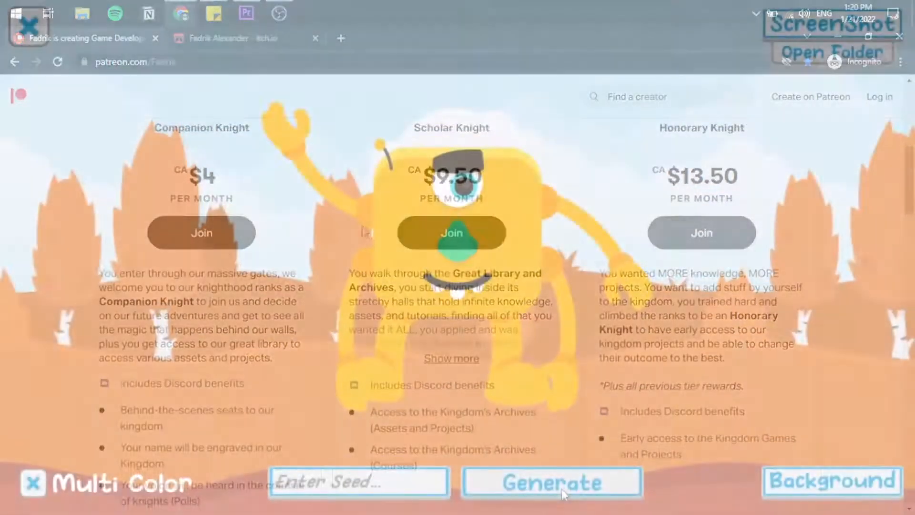
Step: Generate three more single-colour monsters, including green and brown ones
left_click(554, 482)
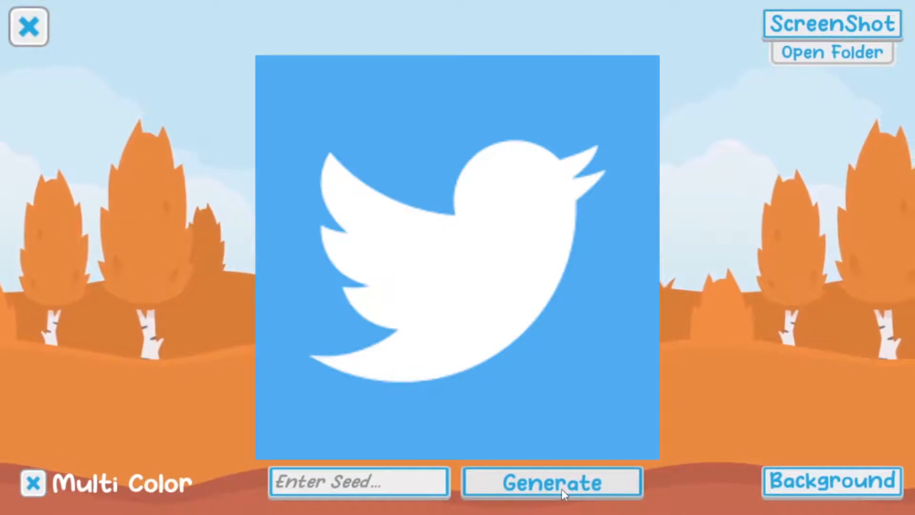
left_click(552, 482)
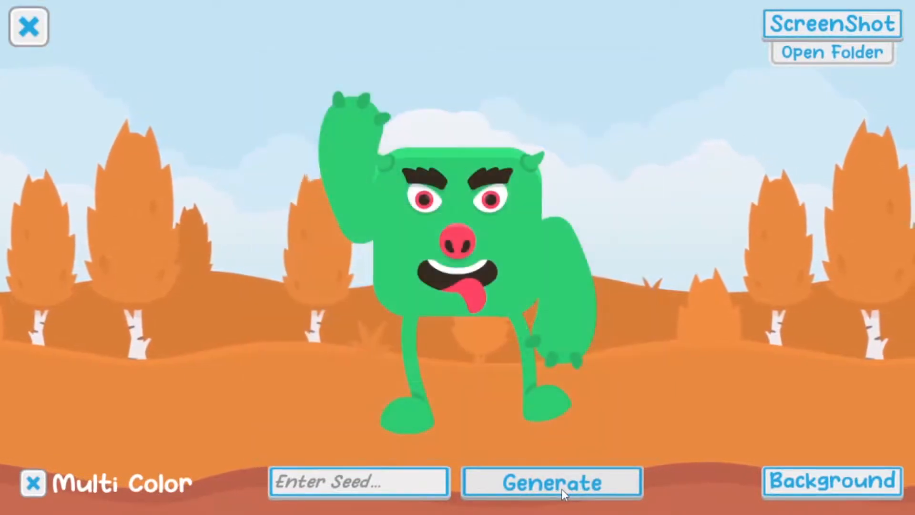
left_click(552, 495)
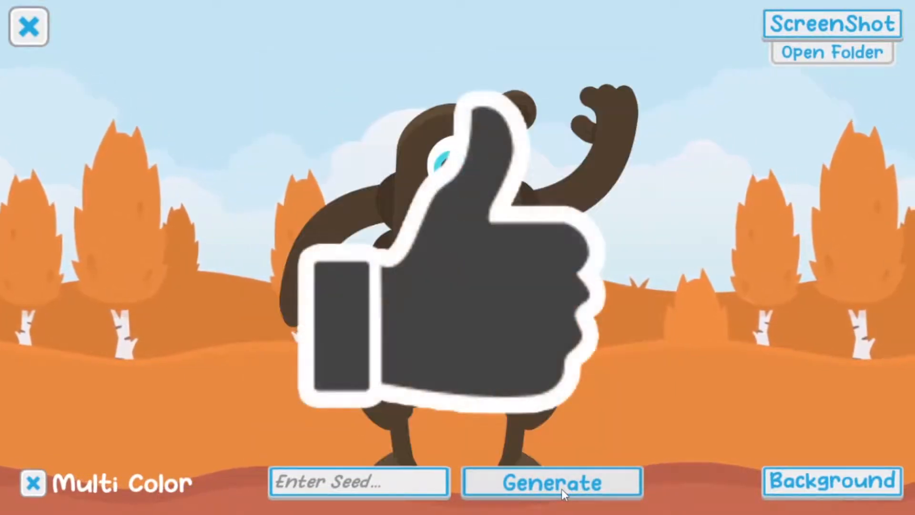